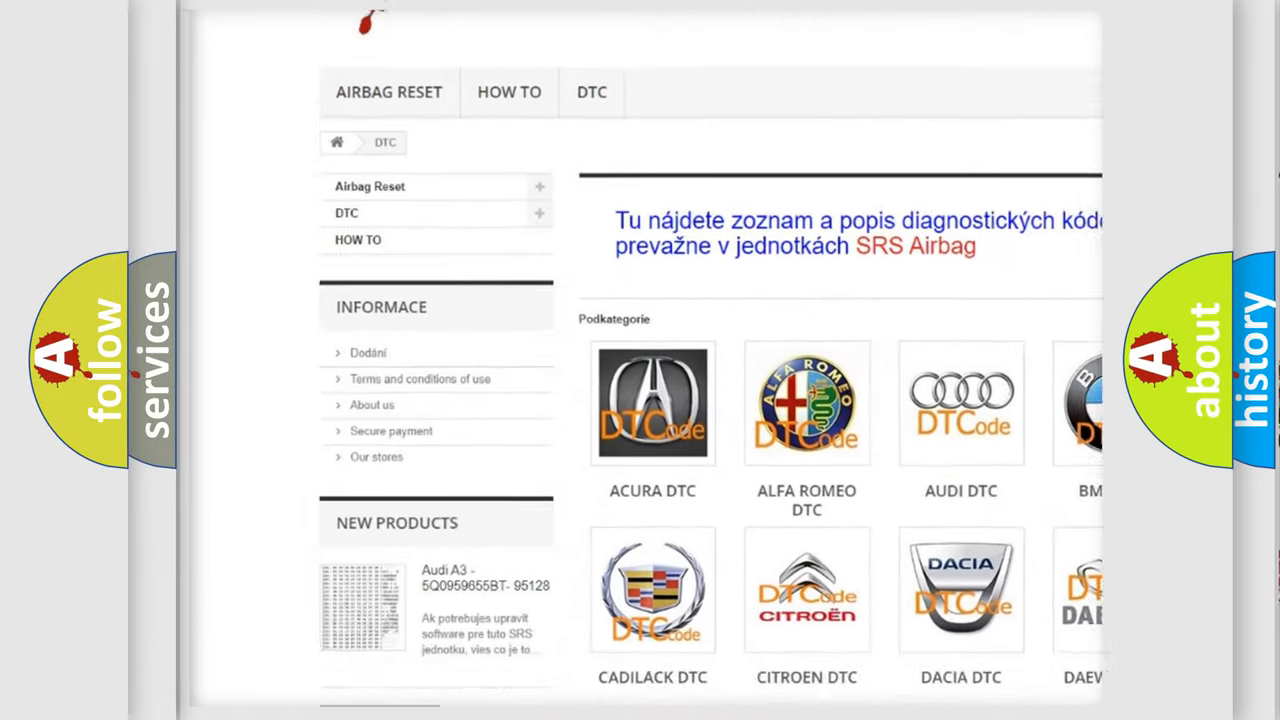
pyautogui.scroll(-3)
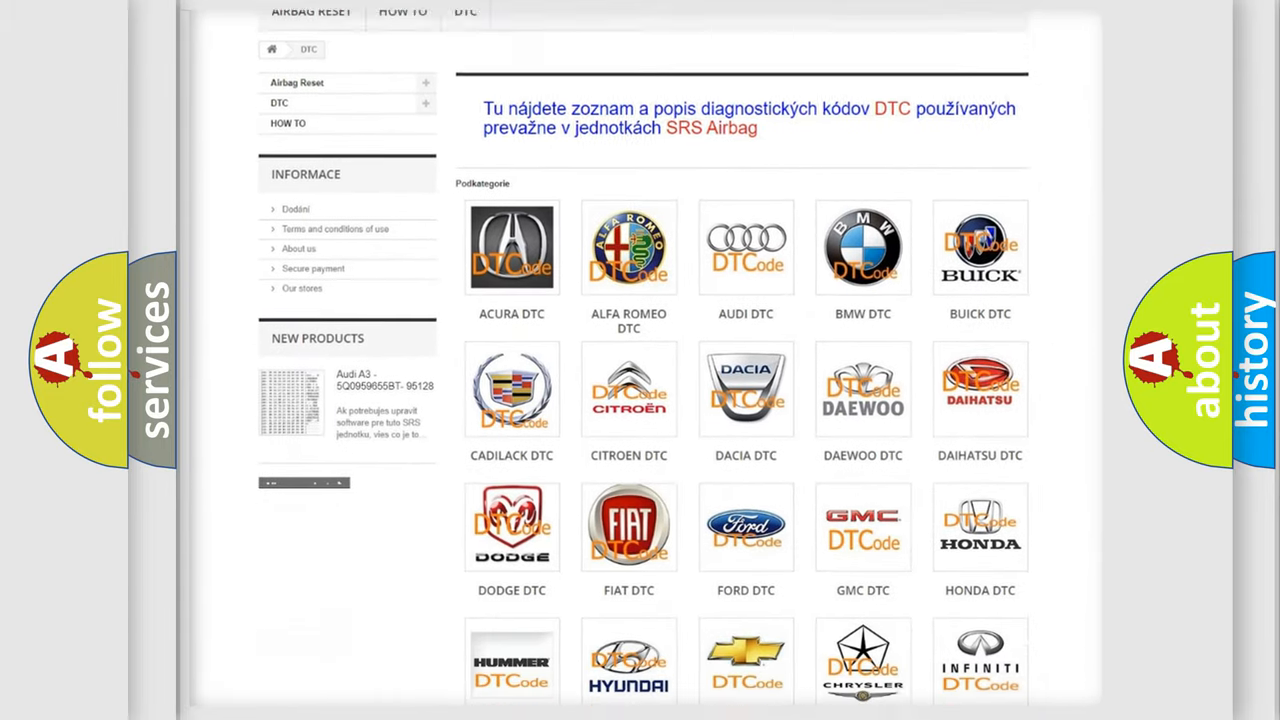
pyautogui.scroll(-3)
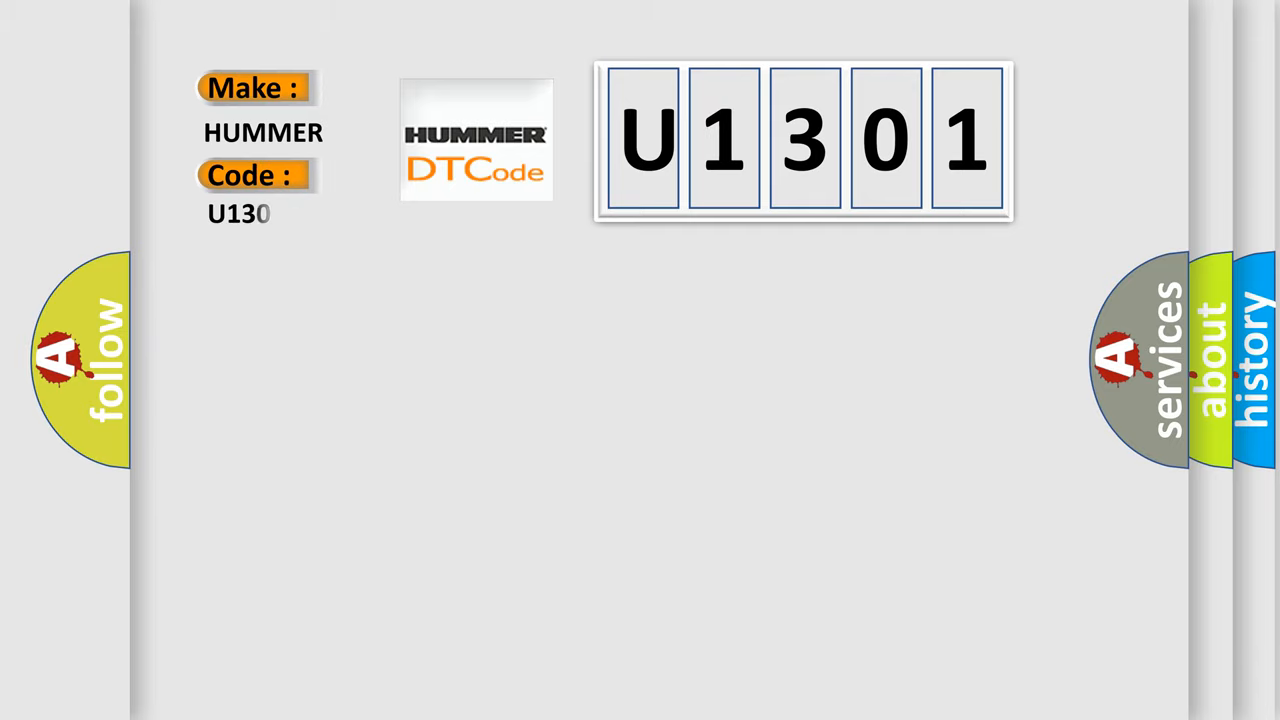
pyautogui.write('1')
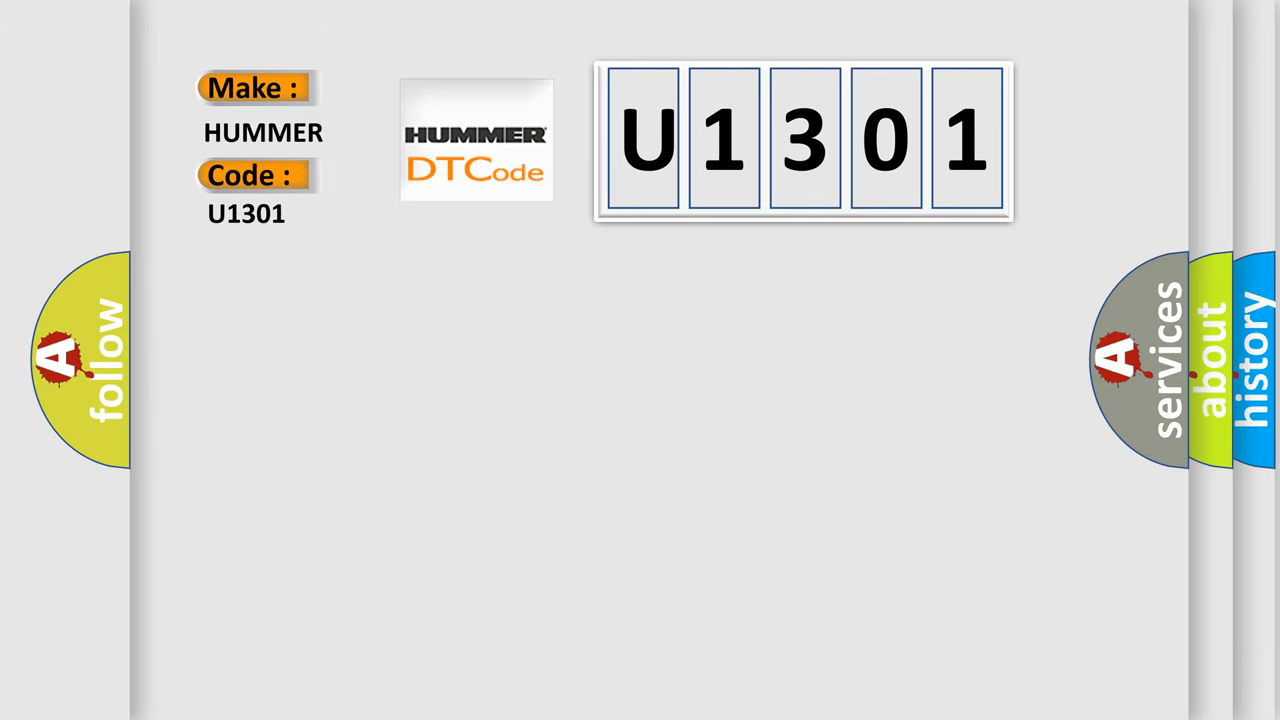